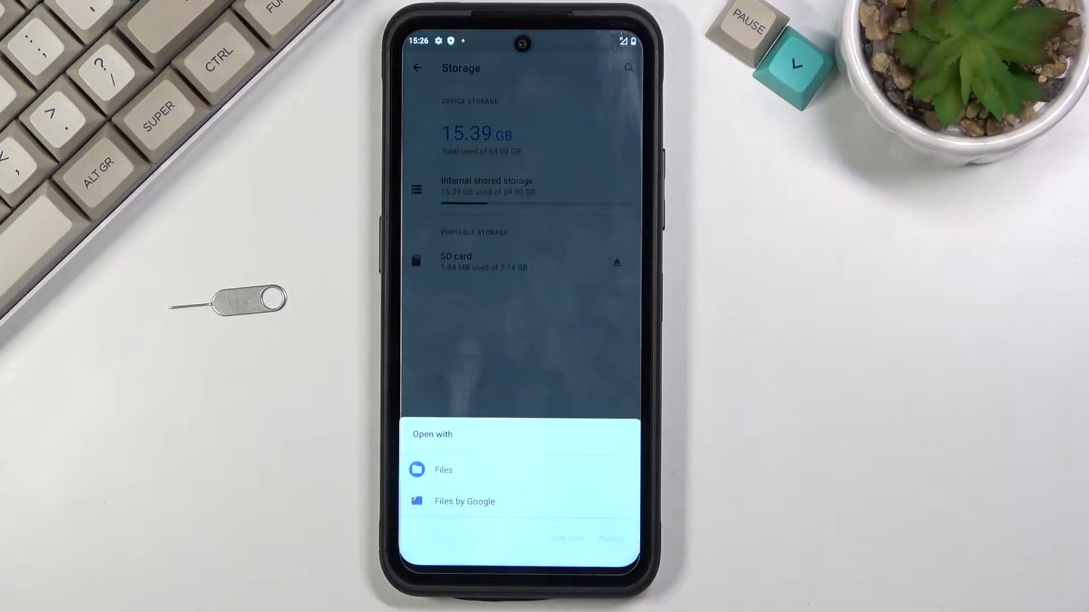
Open the SD card in the Files app just once.
left_click(443, 470)
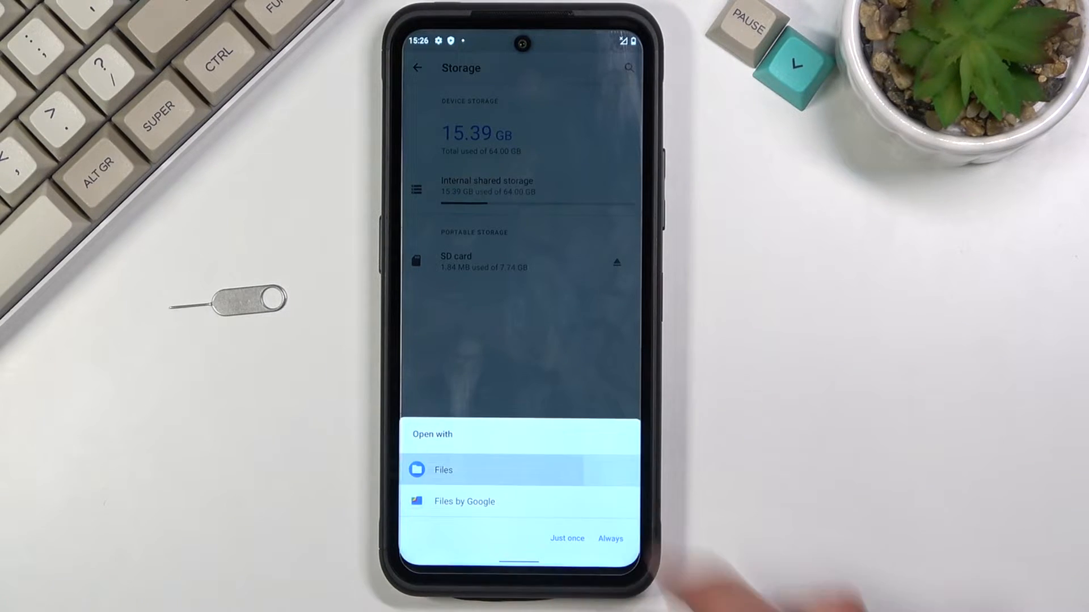
left_click(567, 538)
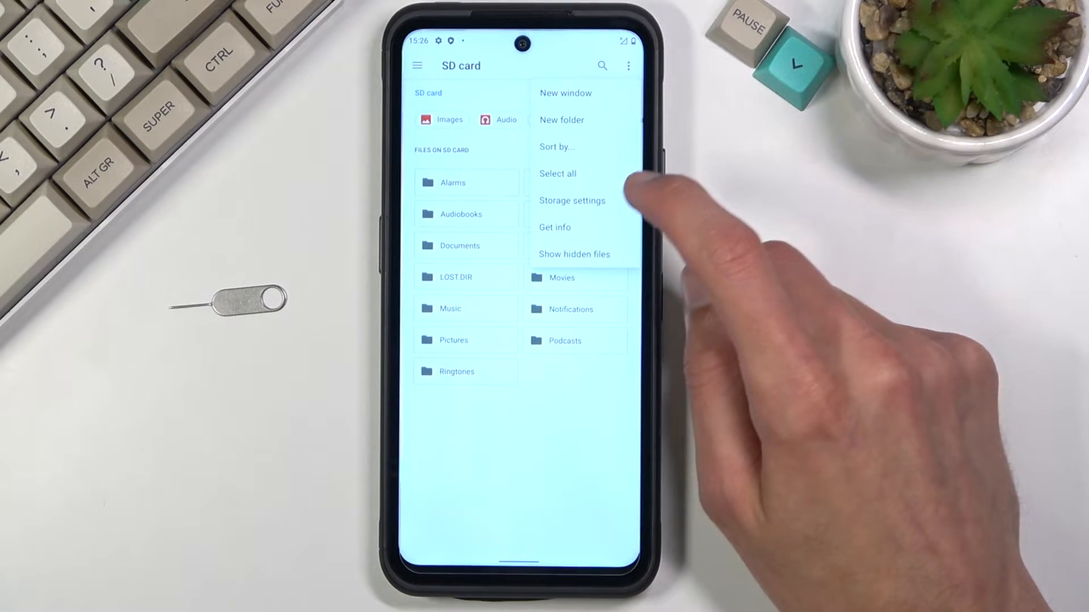
Go to the SD card's storage settings page and choose Format.
left_click(572, 201)
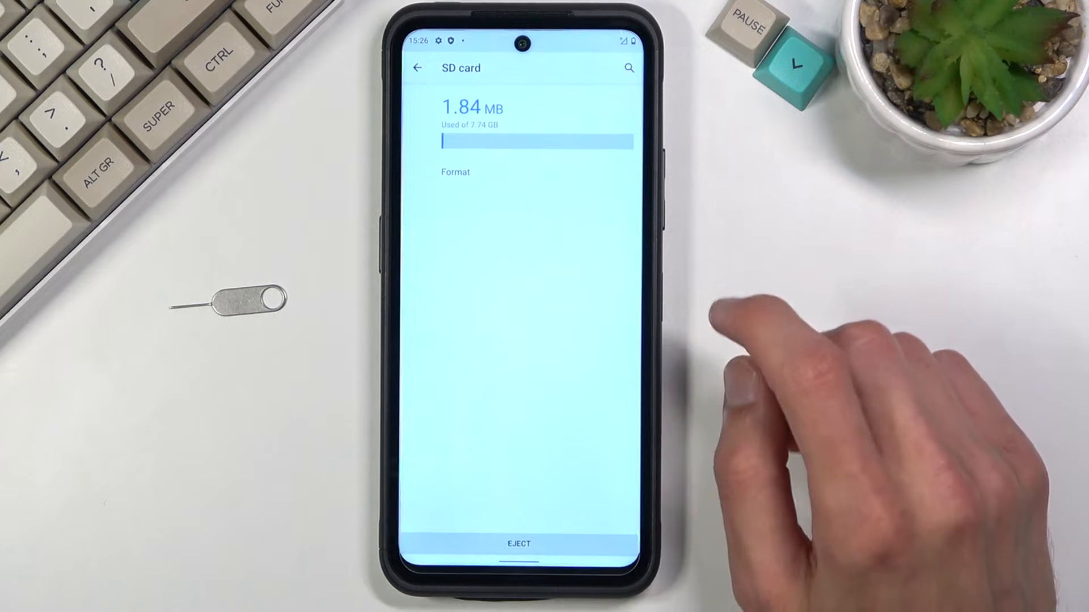
left_click(455, 171)
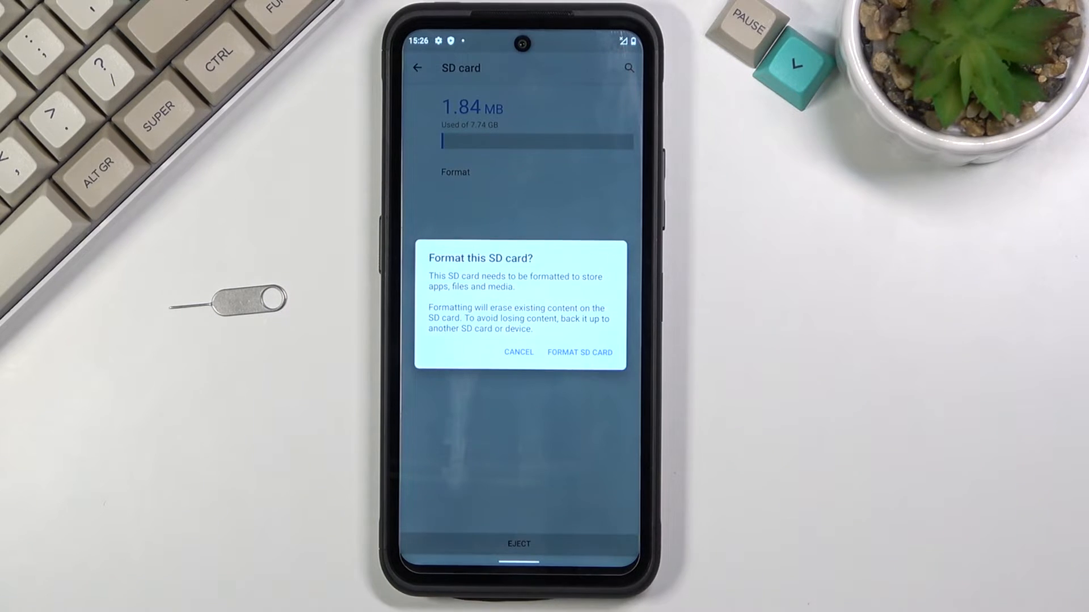
Confirm Format SD card, then tap Done to return to the Storage list.
left_click(579, 352)
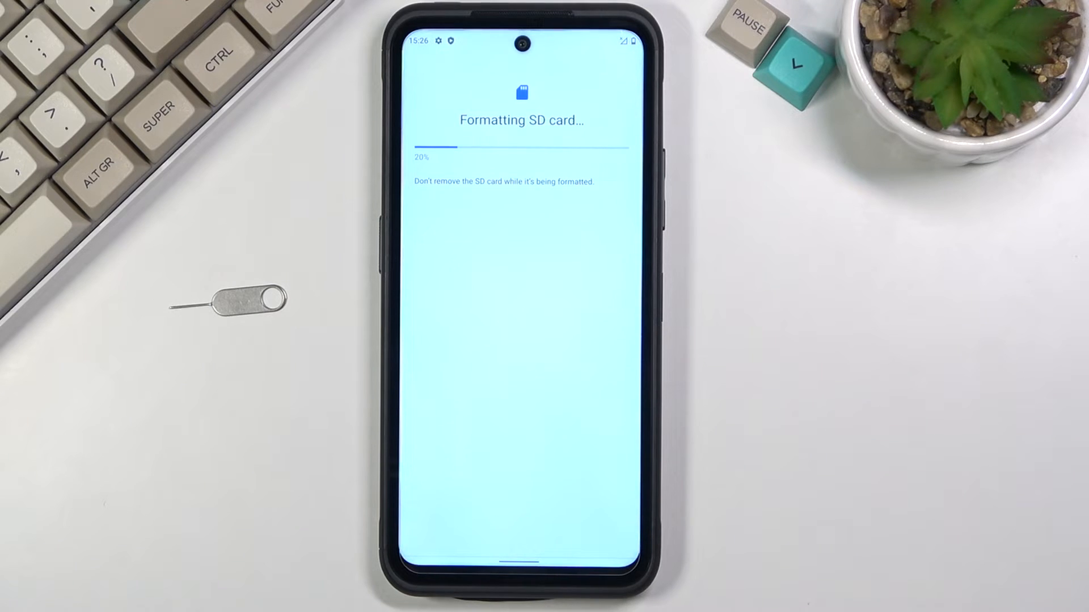
left_click(599, 538)
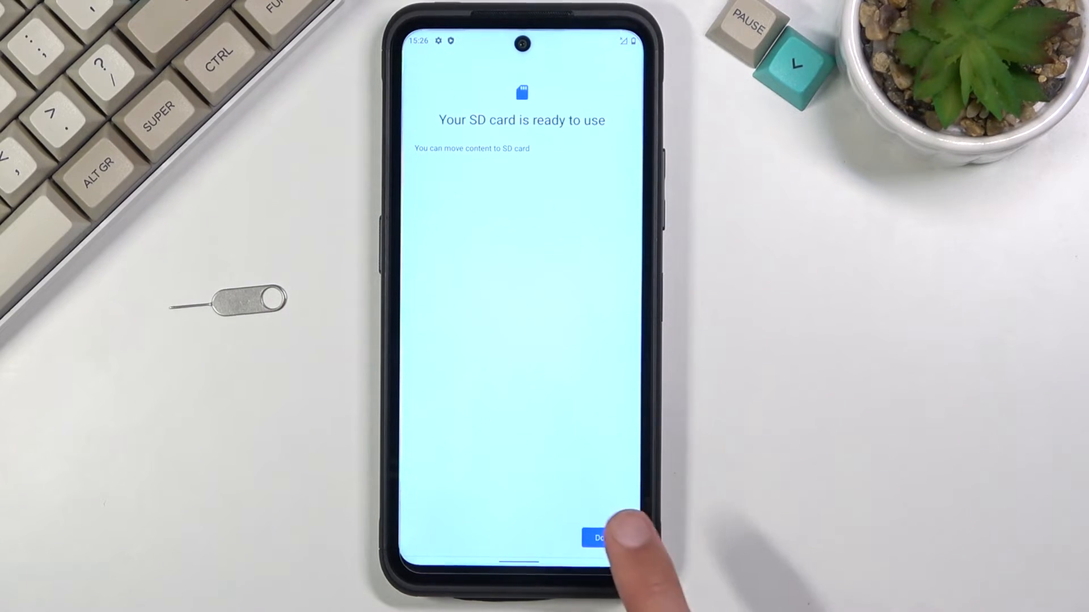
left_click(600, 538)
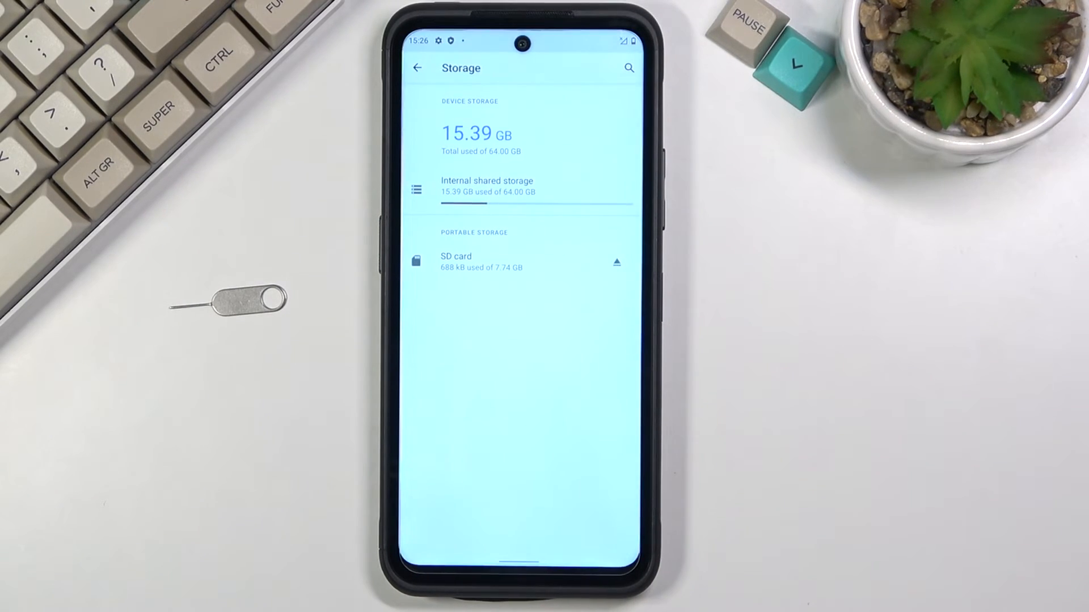